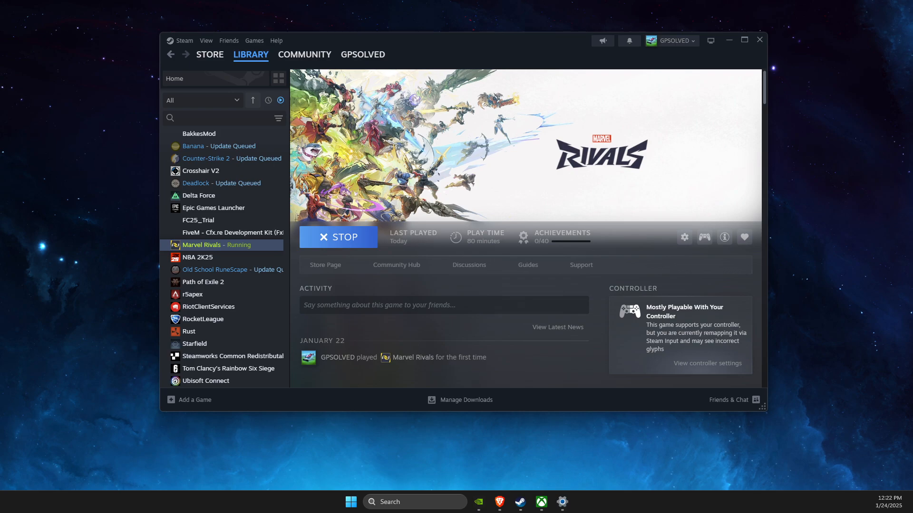
{"action": "mouse_move", "coordinate": [454, 347]}
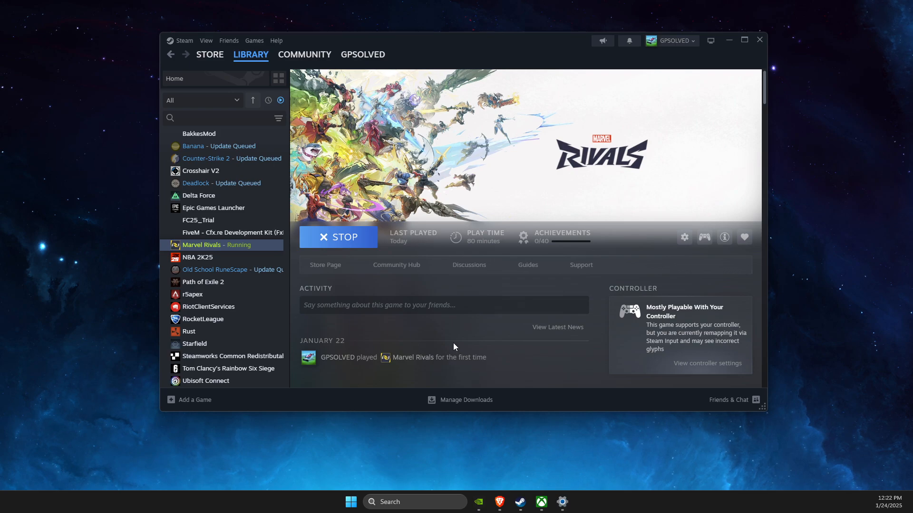
{"action": "mouse_move", "coordinate": [221, 258]}
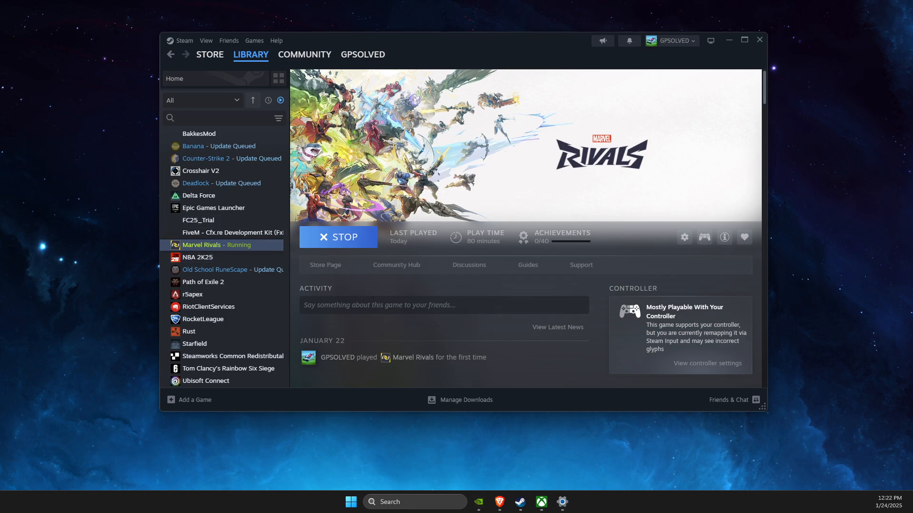
- Add -dx12 to Marvel Rivals' launch options, then view its installed files page
{"action": "right_click", "coordinate": [201, 244]}
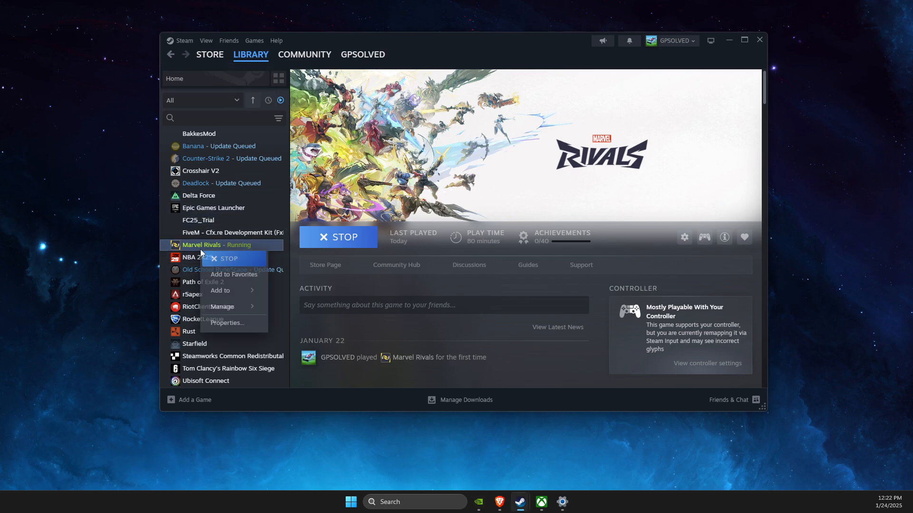
{"action": "mouse_move", "coordinate": [226, 323]}
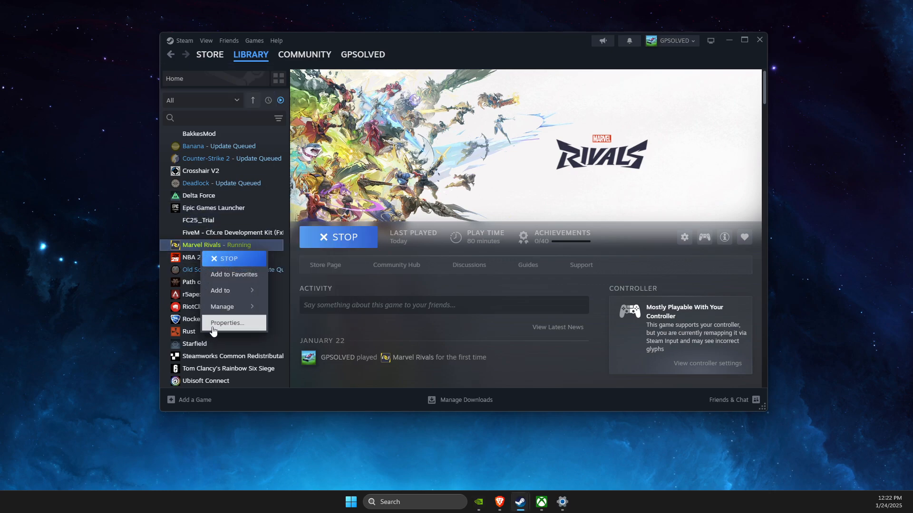
{"action": "left_click", "coordinate": [226, 322]}
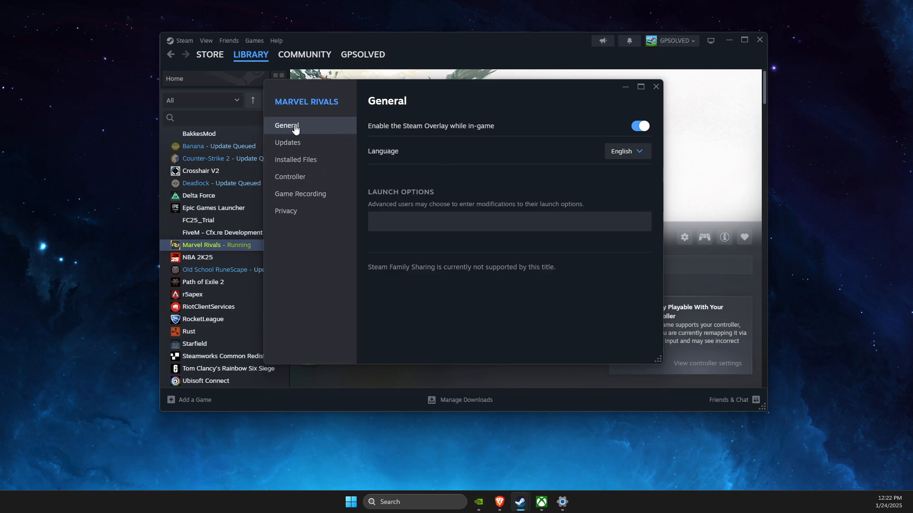
{"action": "left_click", "coordinate": [407, 221]}
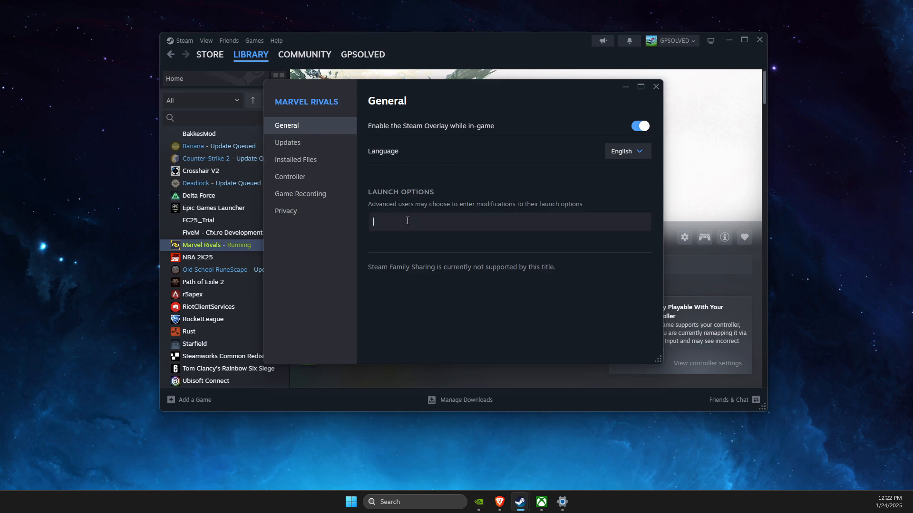
{"action": "type", "text": "-DX"}
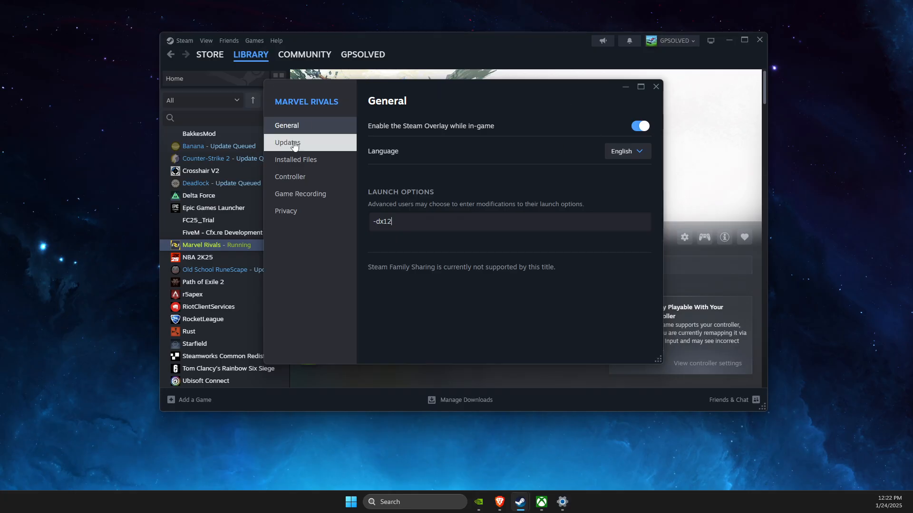
{"action": "left_click", "coordinate": [295, 160]}
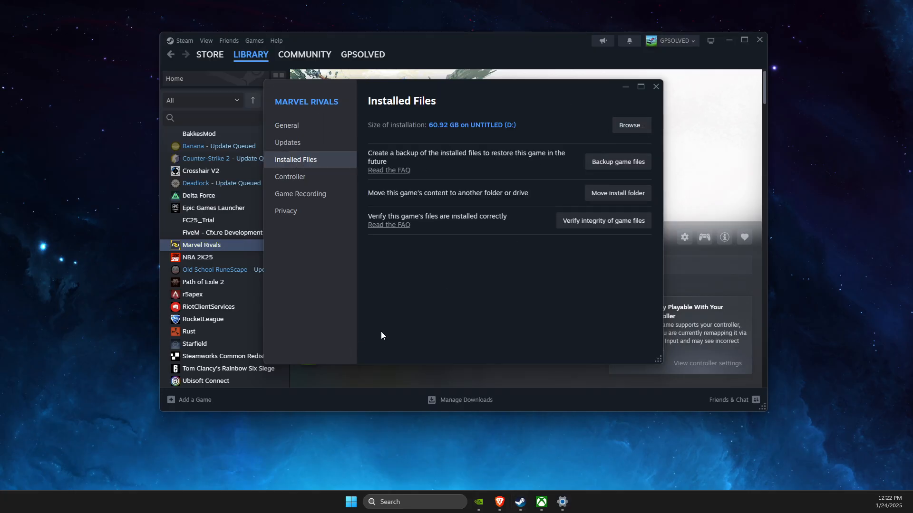
- Browse to the install folder and expand the full context menu for MarvelRivals_Launcher.exe
{"action": "left_click", "coordinate": [630, 125]}
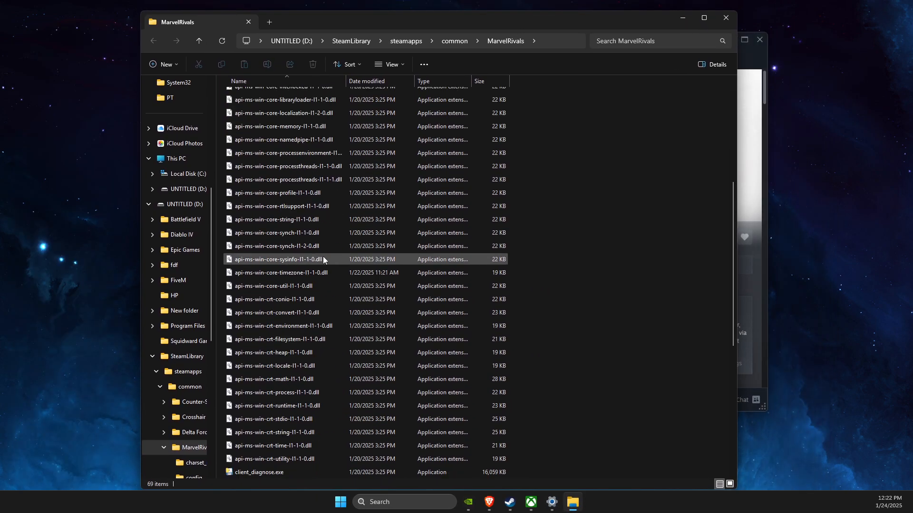
{"action": "scroll", "scroll_direction": "down", "scroll_amount": 3}
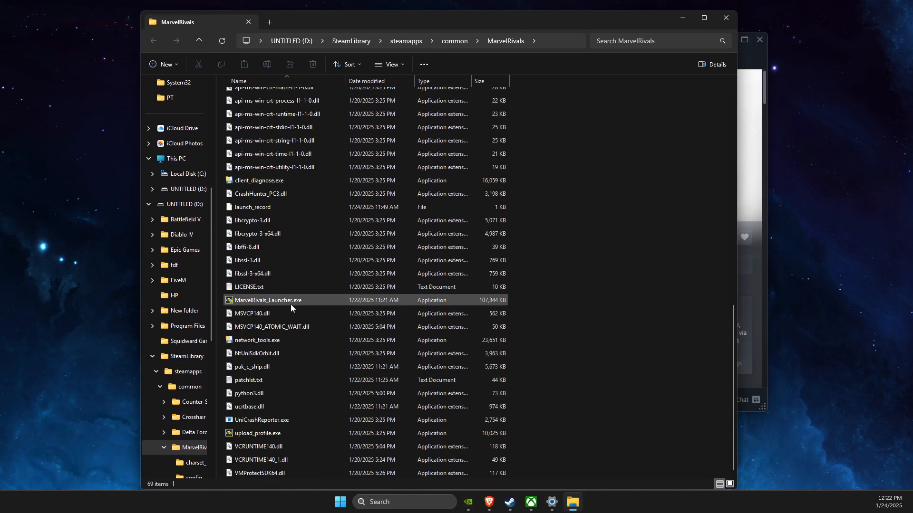
{"action": "right_click", "coordinate": [268, 300]}
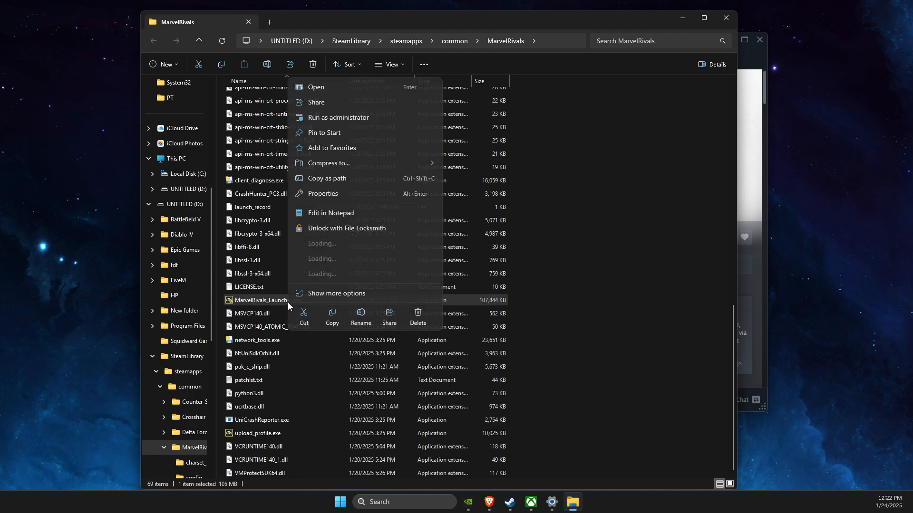
{"action": "left_click", "coordinate": [337, 293]}
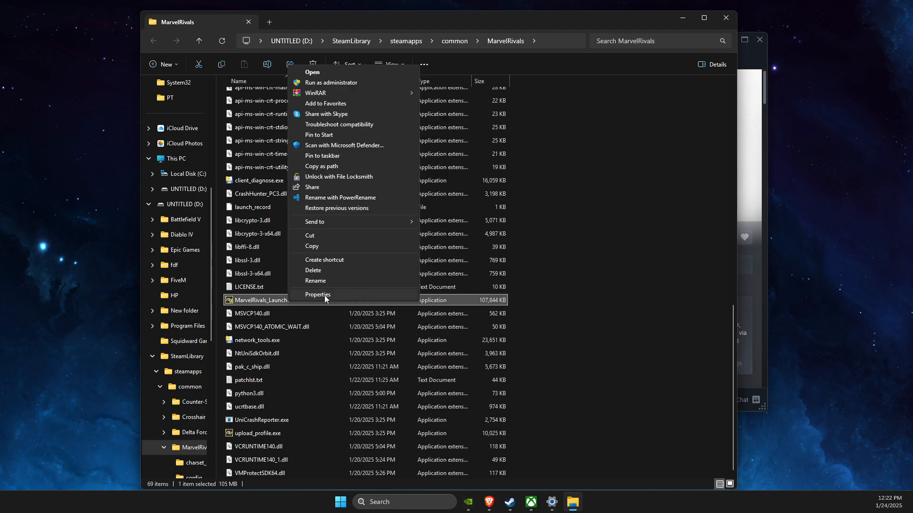
- In the launcher's Compatibility properties, enable Windows 8 mode, administrator, and disable fullscreen optimizations
{"action": "left_click", "coordinate": [318, 294]}
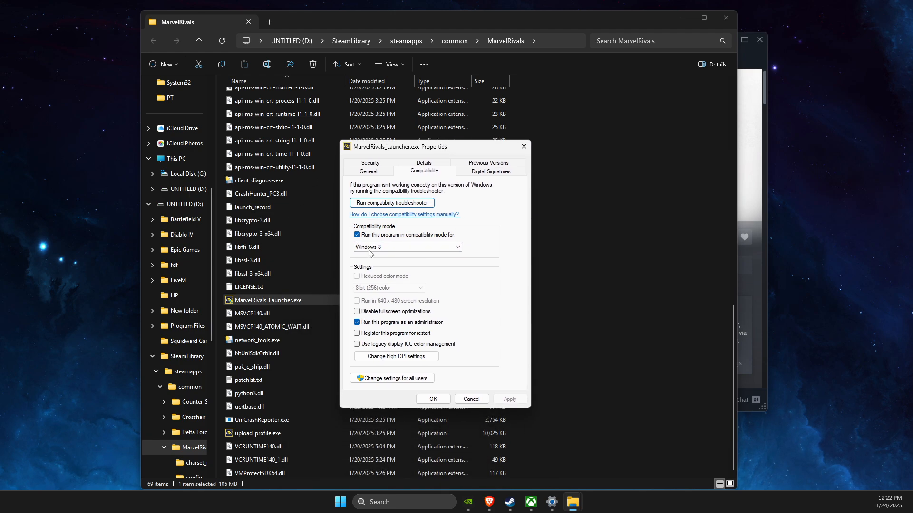
{"action": "left_click", "coordinate": [357, 312]}
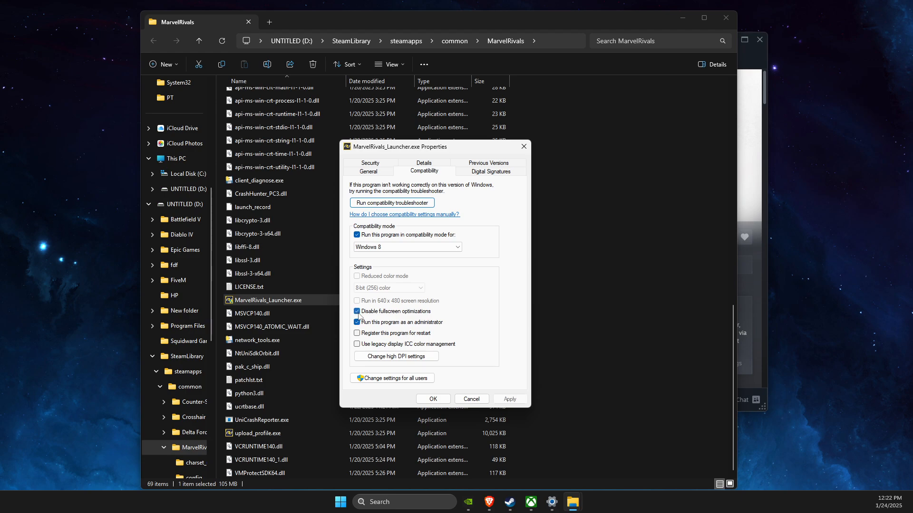
{"action": "left_click", "coordinate": [357, 322]}
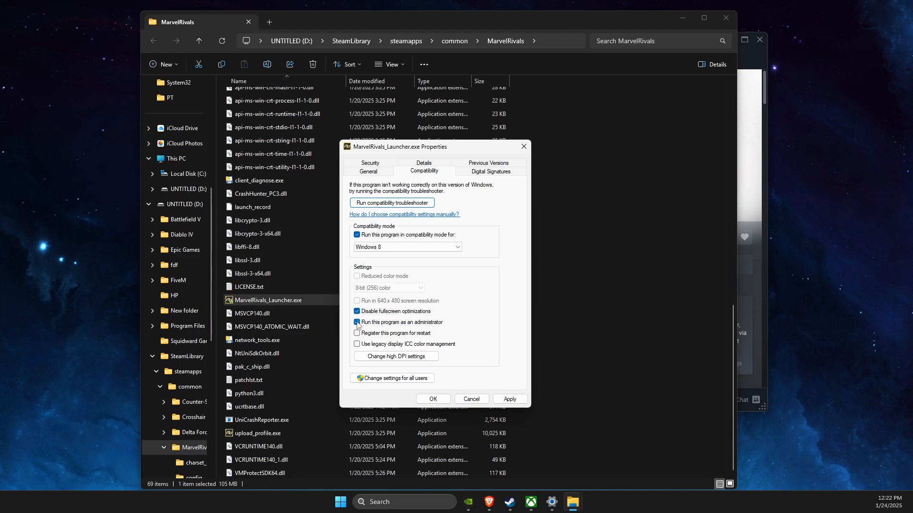
{"action": "left_click", "coordinate": [357, 322]}
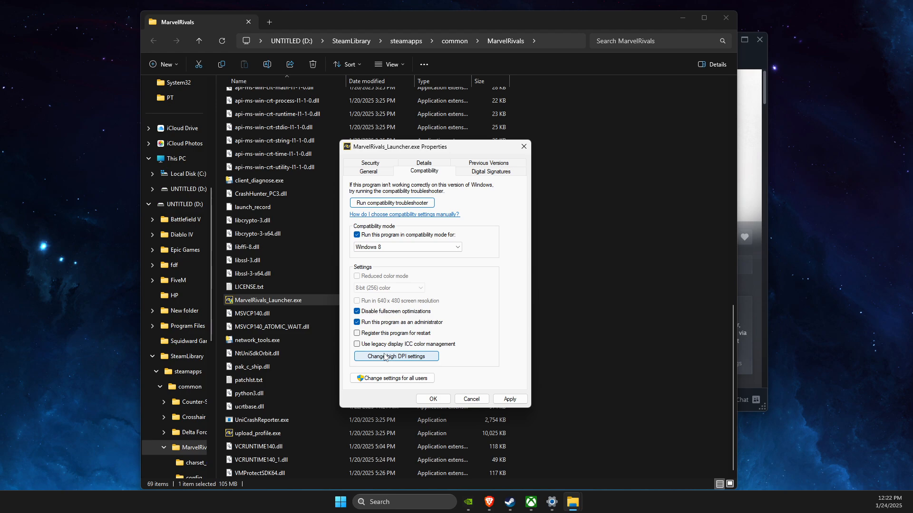
- Set the launcher's high DPI scaling override to Application and confirm
{"action": "left_click", "coordinate": [396, 355]}
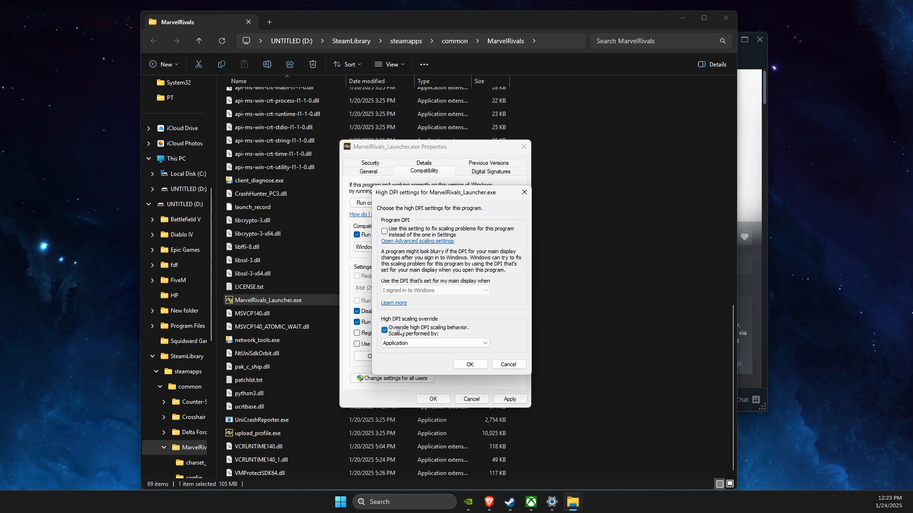
{"action": "left_click", "coordinate": [433, 343]}
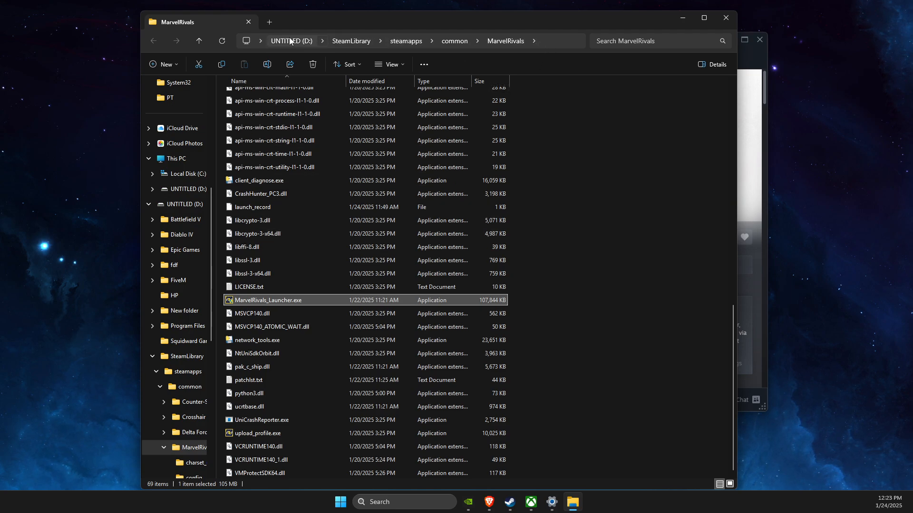
{"action": "mouse_move", "coordinate": [559, 47]}
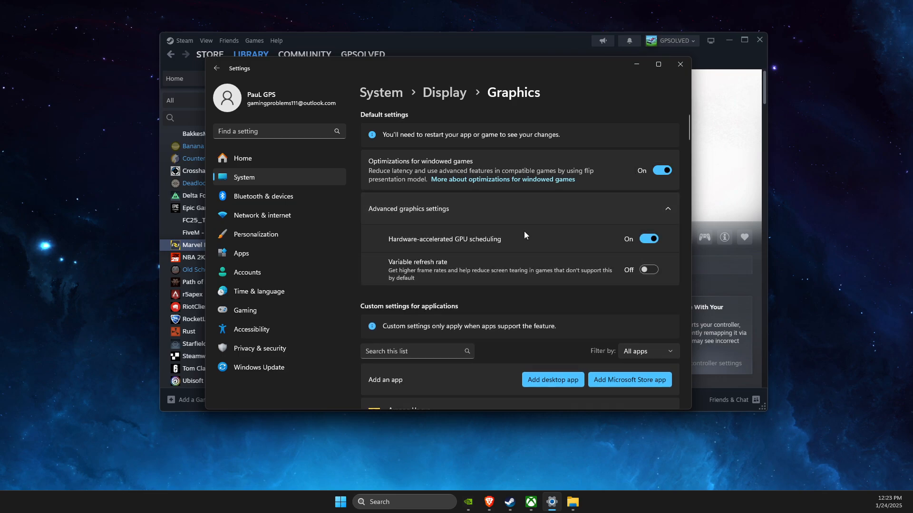
{"action": "mouse_move", "coordinate": [470, 244]}
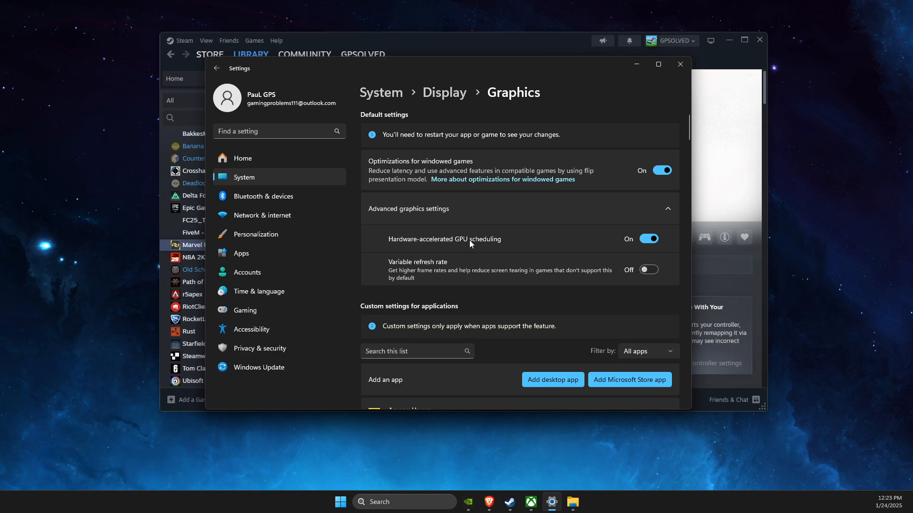
- Add MarvelRivals_Launcher.exe as a desktop app under custom graphics settings
{"action": "scroll", "scroll_direction": "down", "scroll_amount": 3}
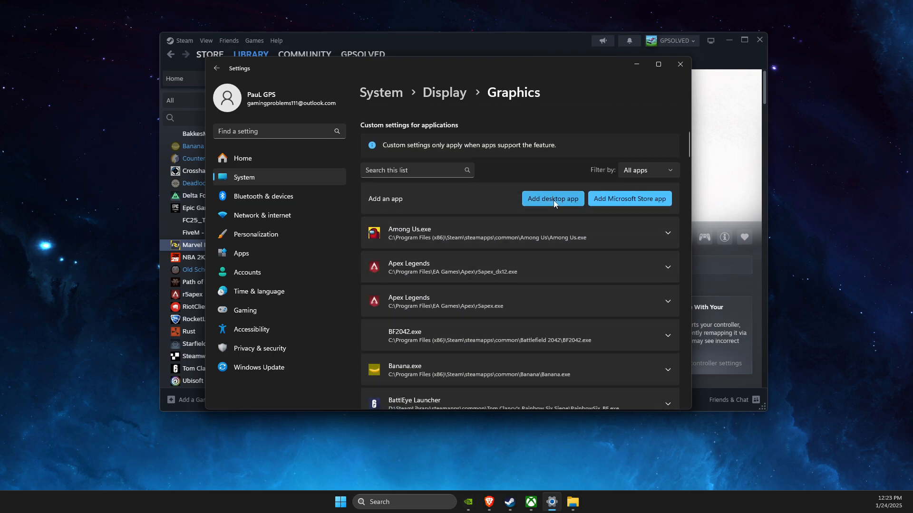
{"action": "left_click", "coordinate": [552, 199]}
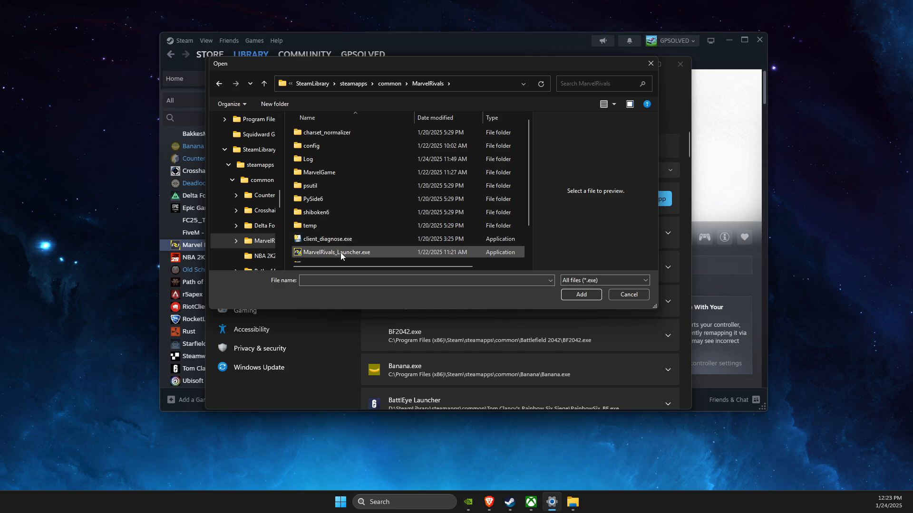
{"action": "left_click", "coordinate": [627, 295]}
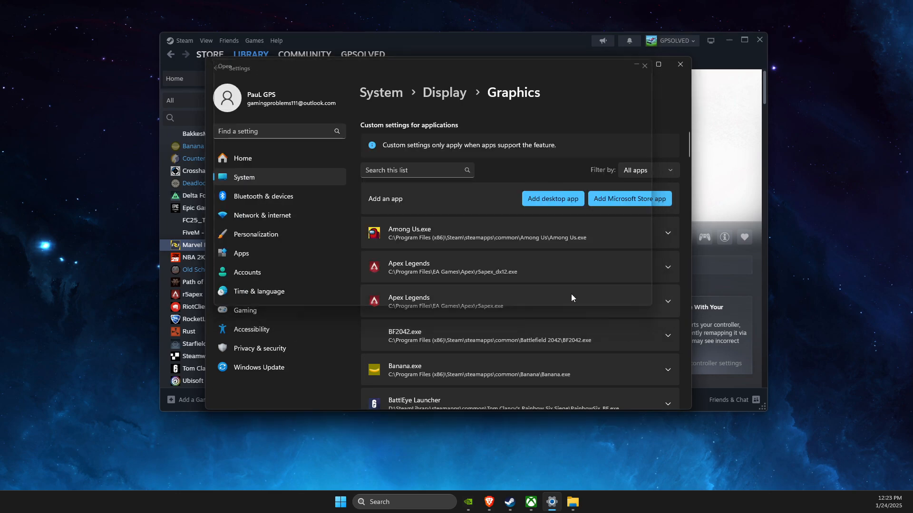
- Set the launcher's GPU preference to High Performance (NVIDIA GeForce RTX 3070) and close Settings
{"action": "scroll", "scroll_direction": "down", "scroll_amount": 3}
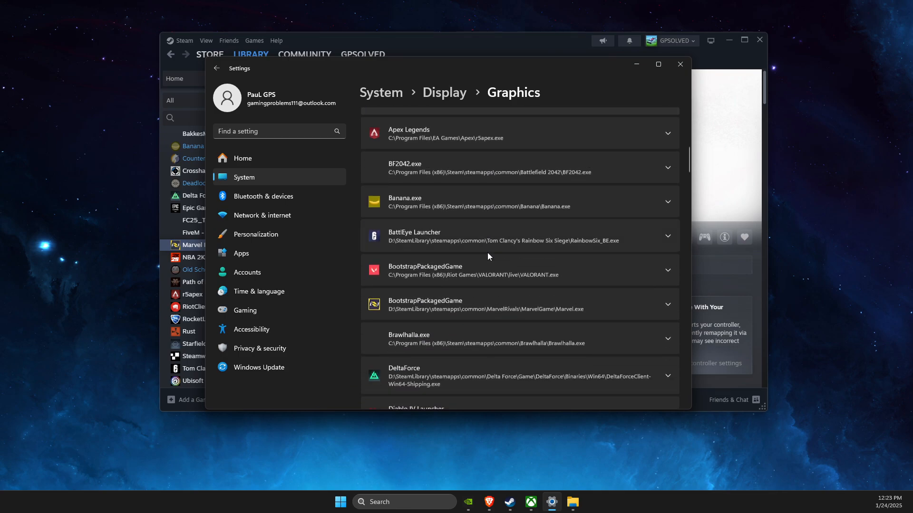
{"action": "scroll", "scroll_direction": "down", "scroll_amount": 3}
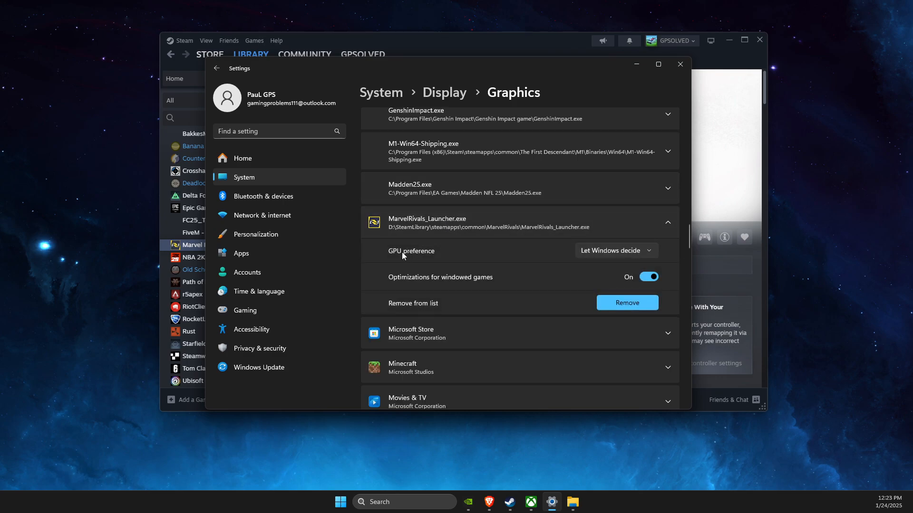
{"action": "left_click", "coordinate": [614, 250]}
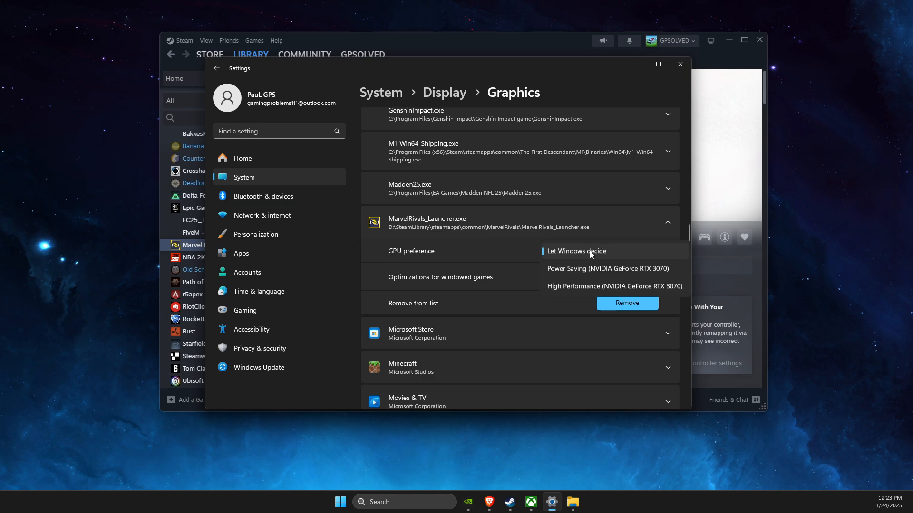
{"action": "left_click", "coordinate": [602, 286]}
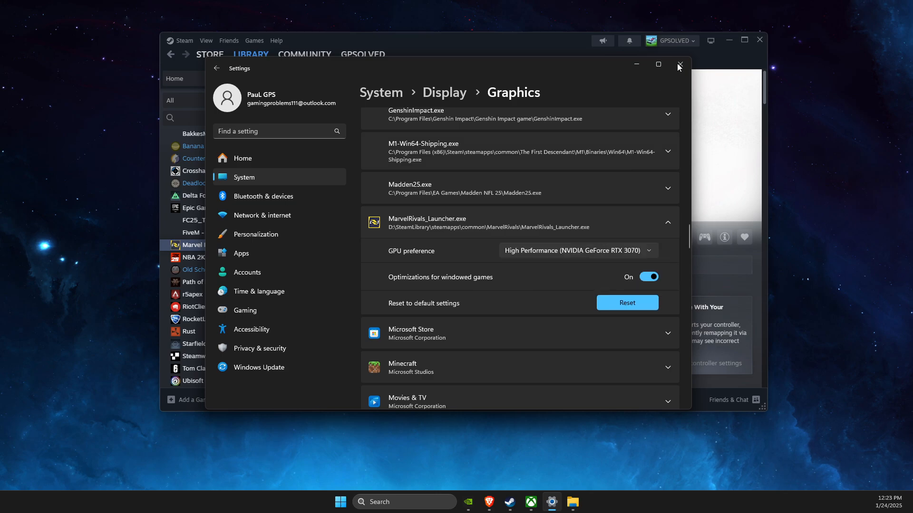
{"action": "left_click", "coordinate": [677, 64]}
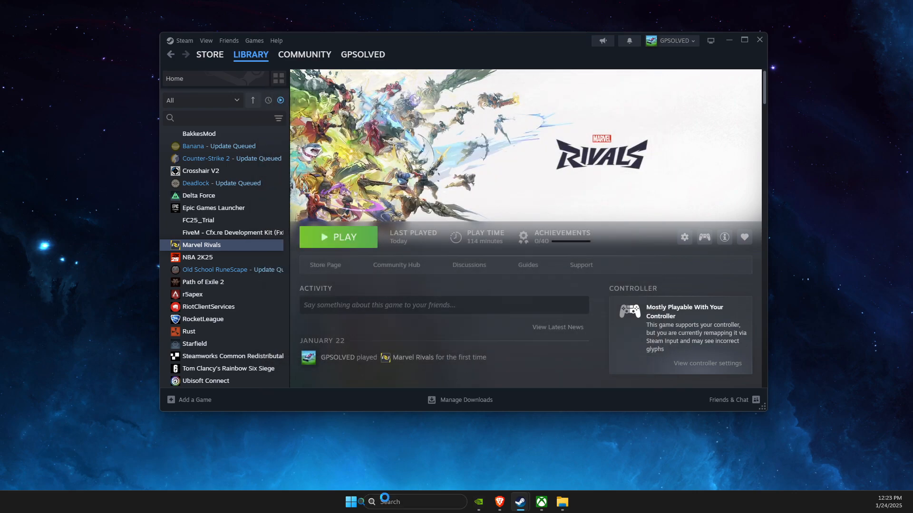
- Search 'edit power plan', confirm Ultimate Performance is the active plan, and close Power Options
{"action": "type", "text": "edit power plan"}
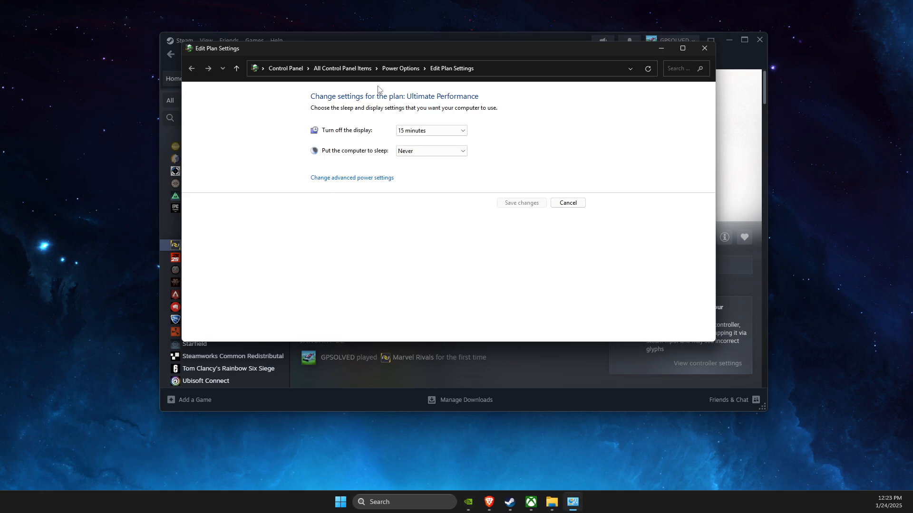
{"action": "left_click", "coordinate": [192, 68]}
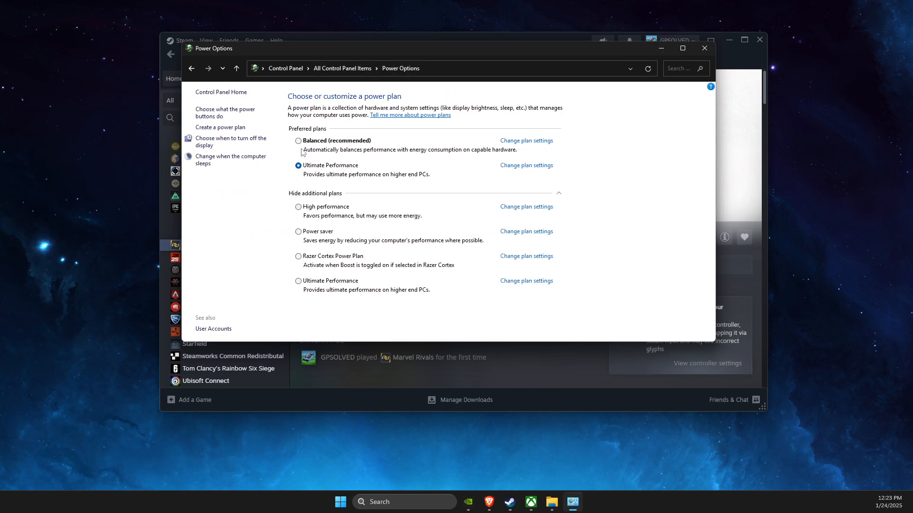
{"action": "mouse_move", "coordinate": [319, 216]}
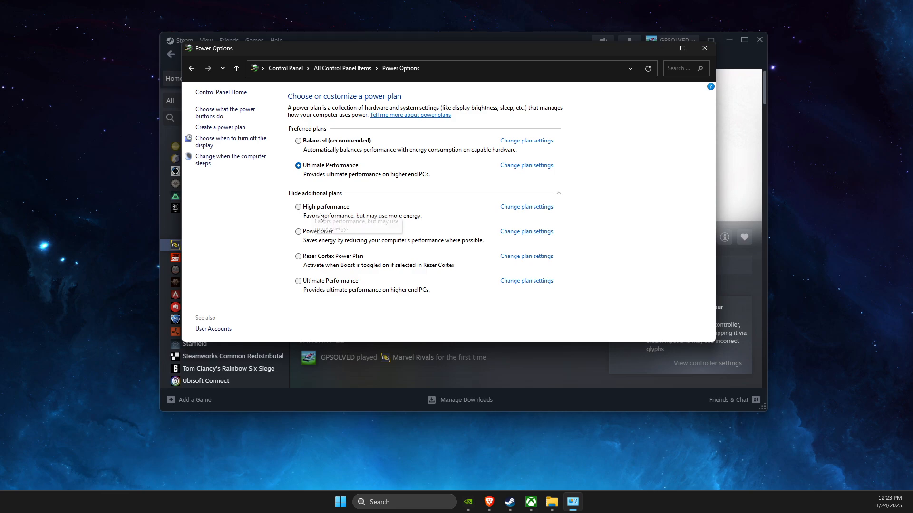
{"action": "left_click", "coordinate": [704, 48]}
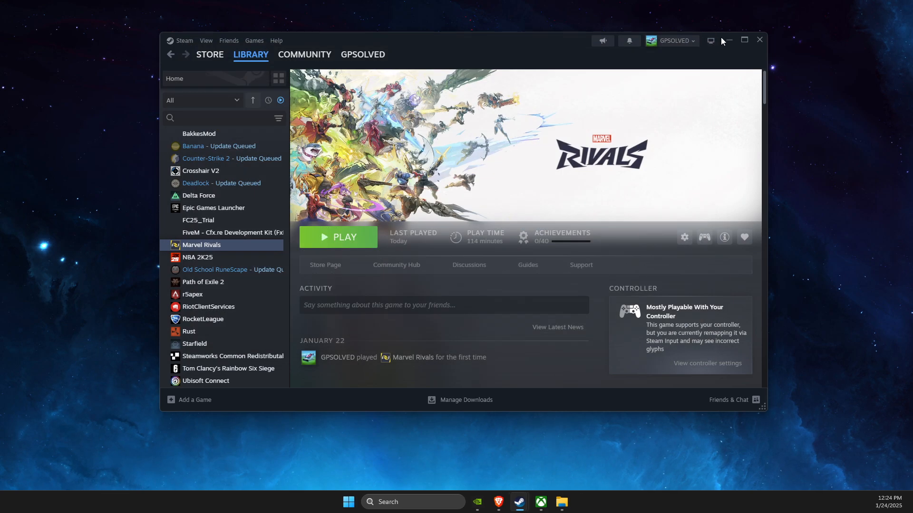